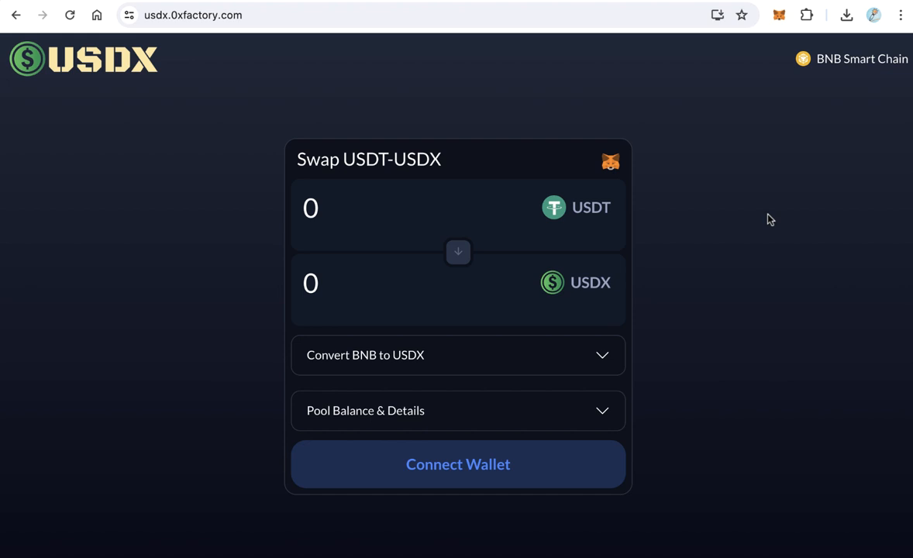
mouse_move(409, 170)
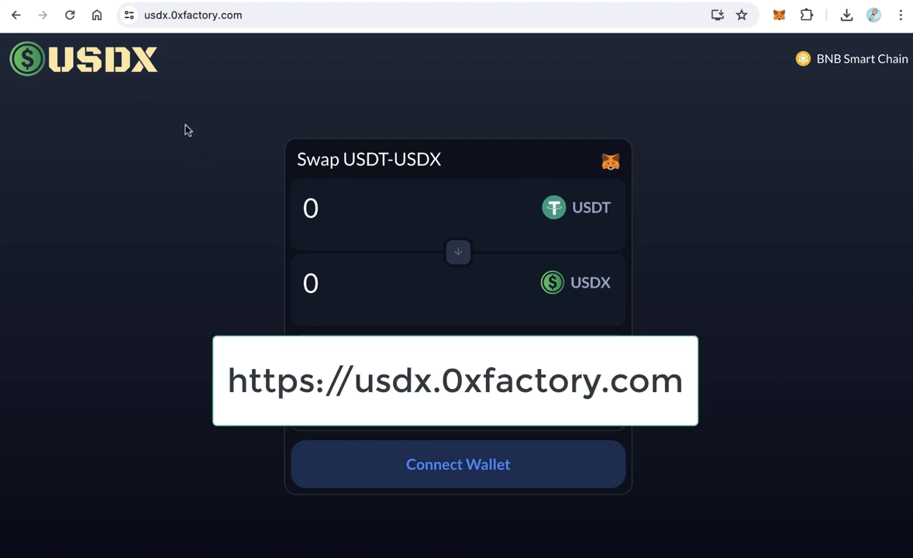
mouse_move(443, 266)
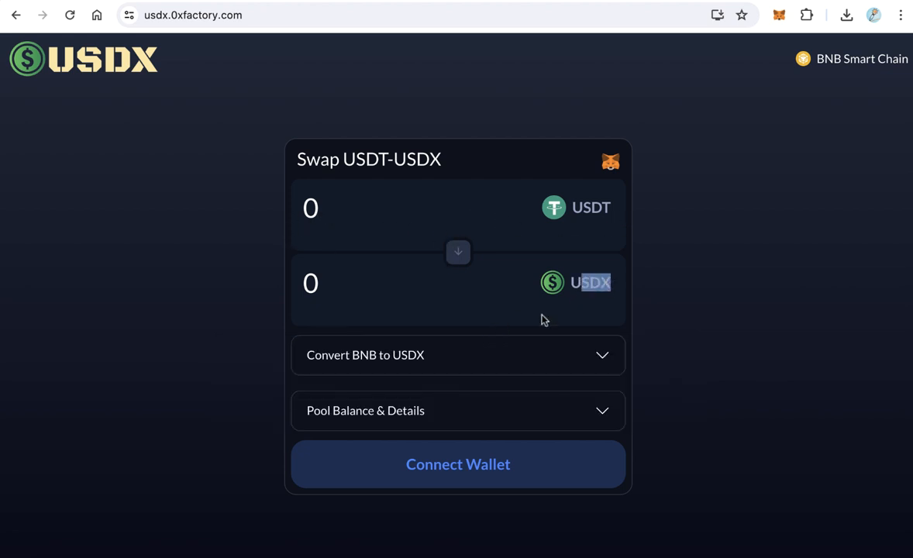
Step: Peek at the pool details, then reveal the QR code and converter address under 'Convert BNB to USDX'
left_click(458, 409)
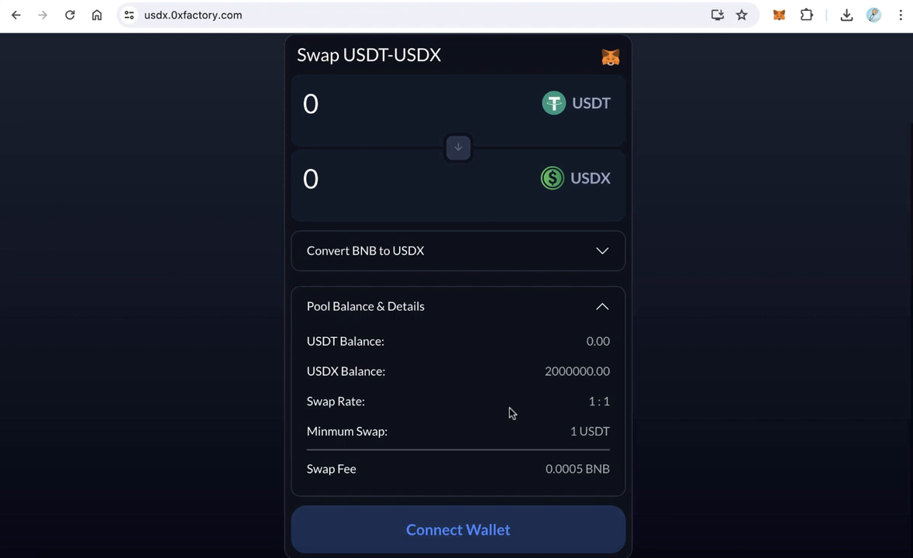
scroll("up", 3)
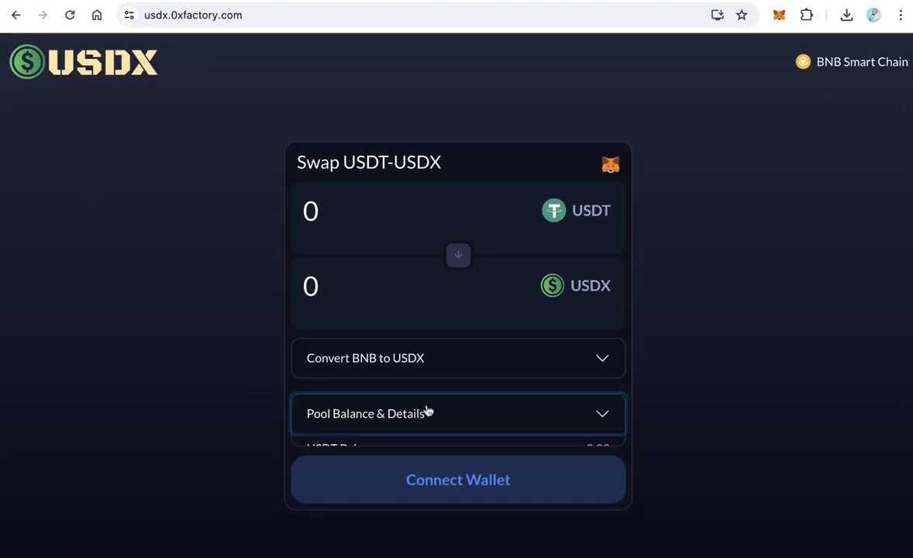
left_click(457, 412)
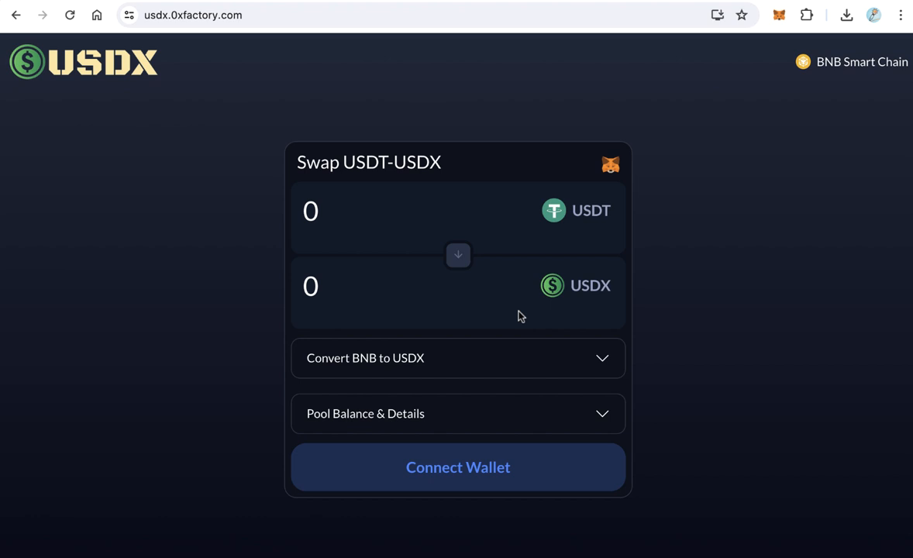
mouse_move(402, 363)
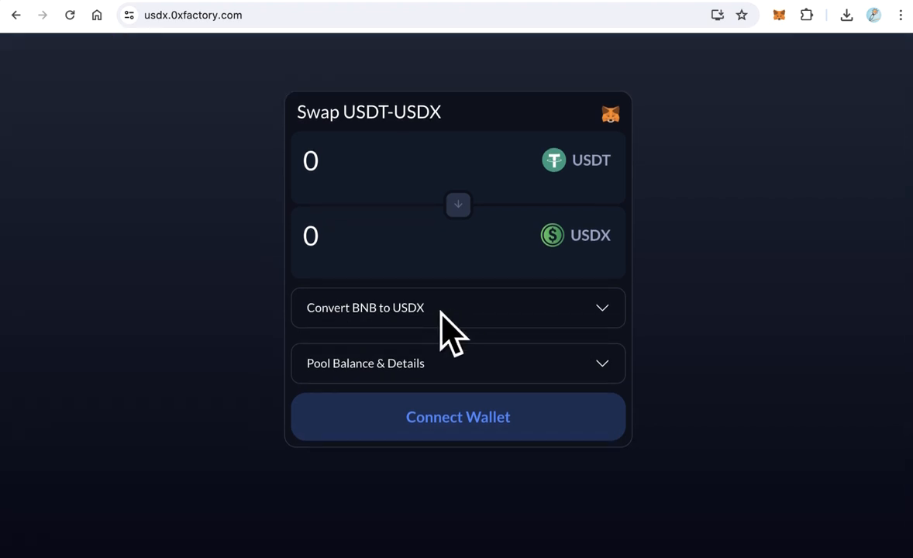
mouse_move(363, 316)
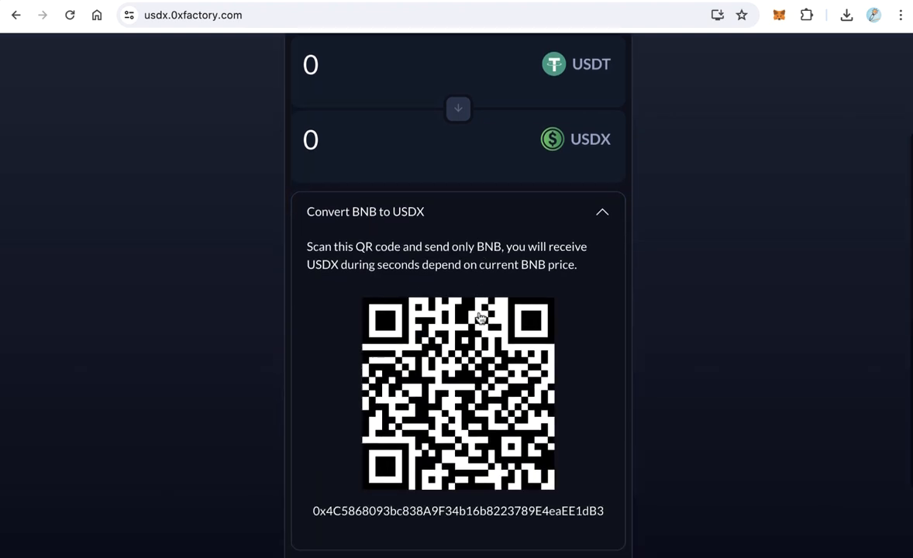
scroll("down", 3)
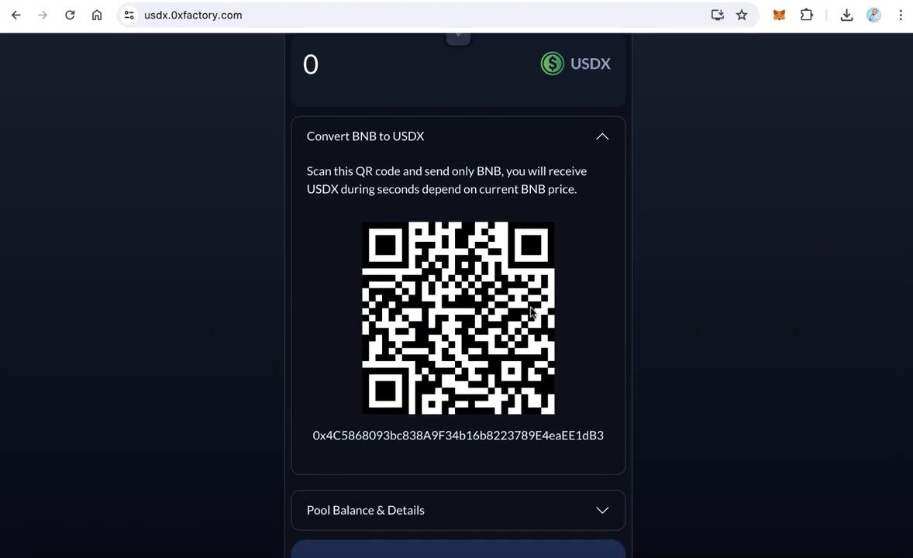
mouse_move(535, 313)
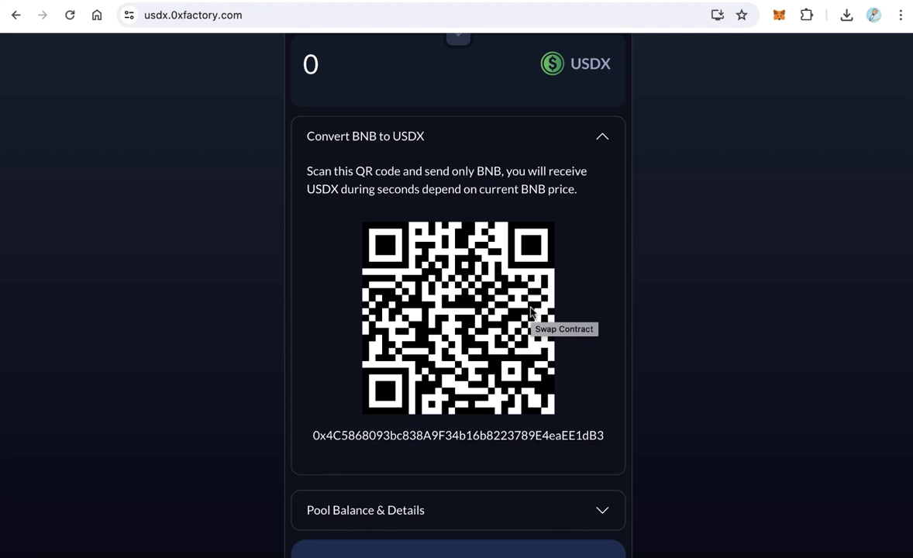
mouse_move(324, 334)
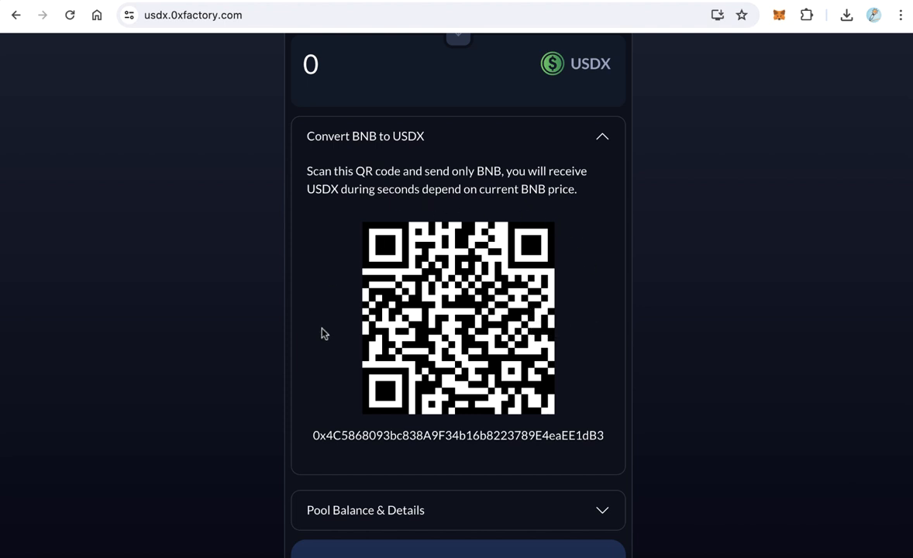
mouse_move(422, 357)
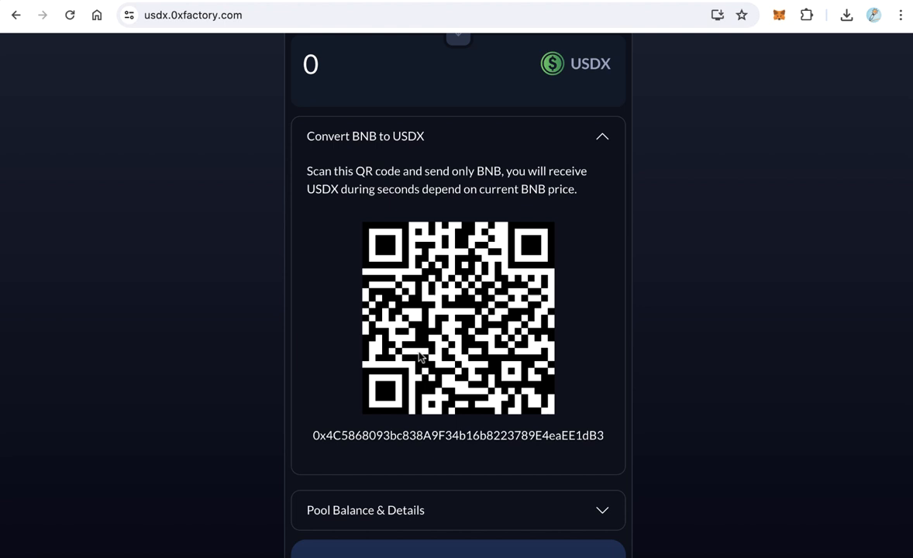
mouse_move(421, 356)
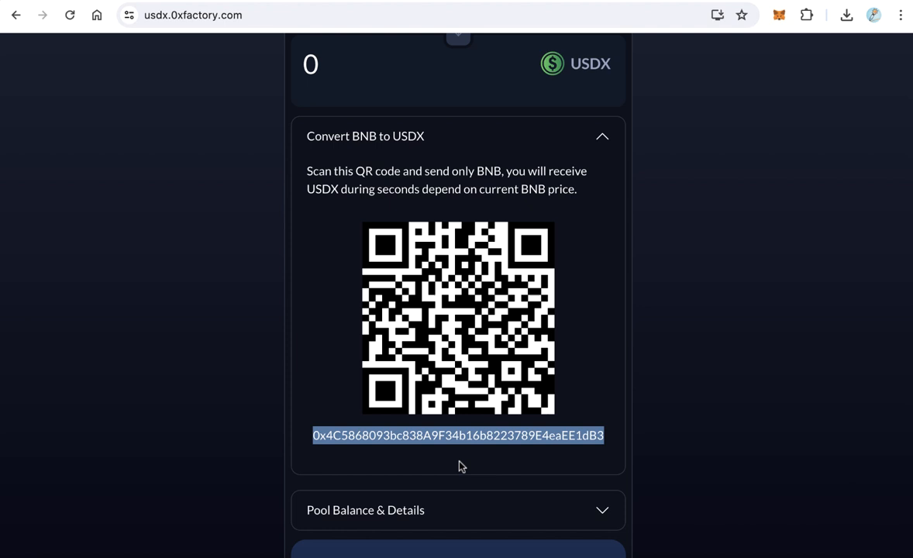
left_click(778, 15)
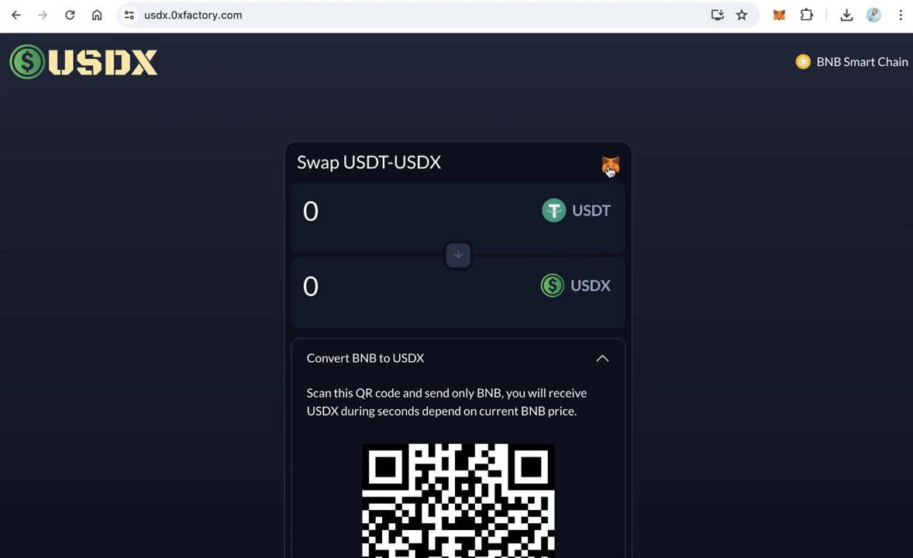
Step: Ask MetaMask to import the suggested USDX token via the fox icon on the swap card
left_click(611, 167)
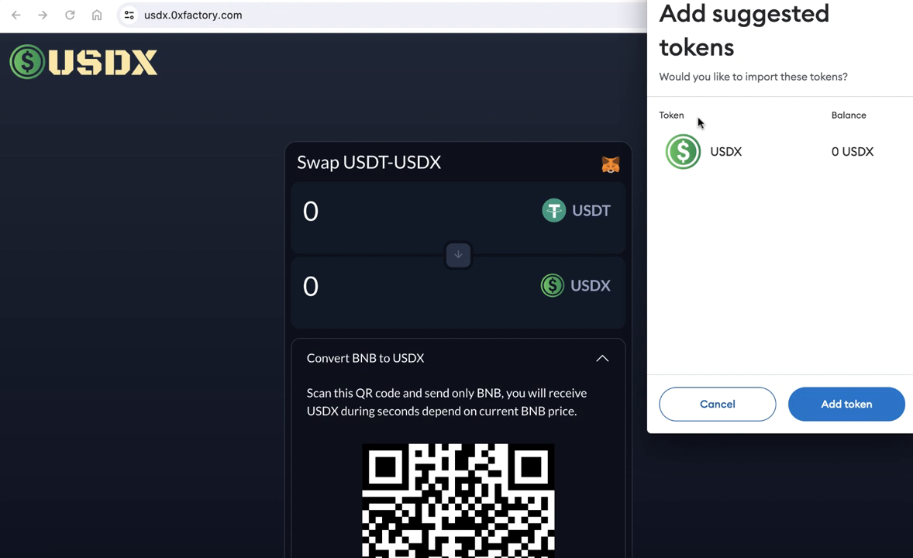
mouse_move(732, 158)
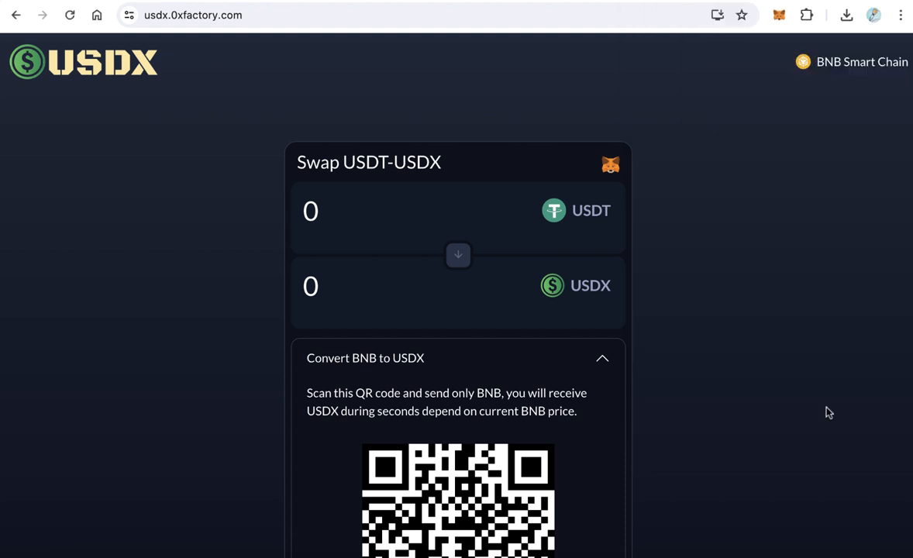
left_click(780, 16)
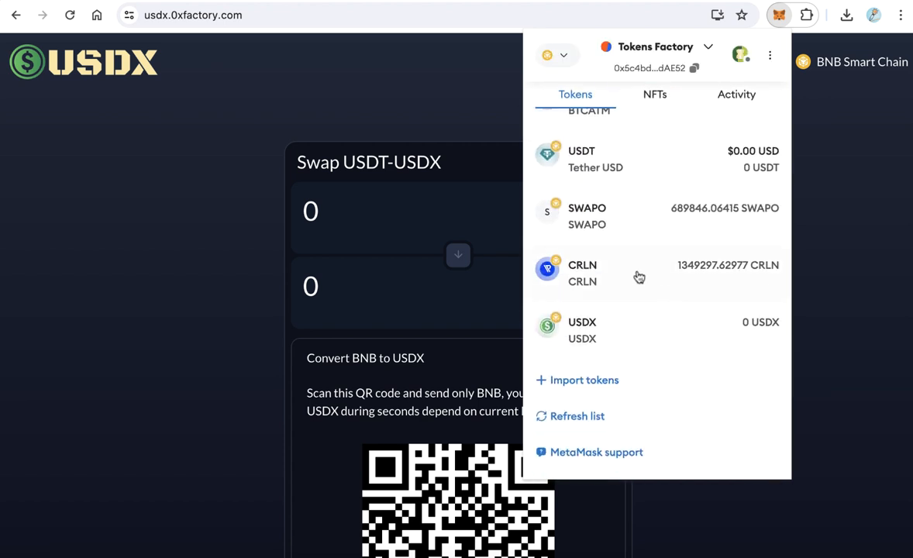
mouse_move(837, 273)
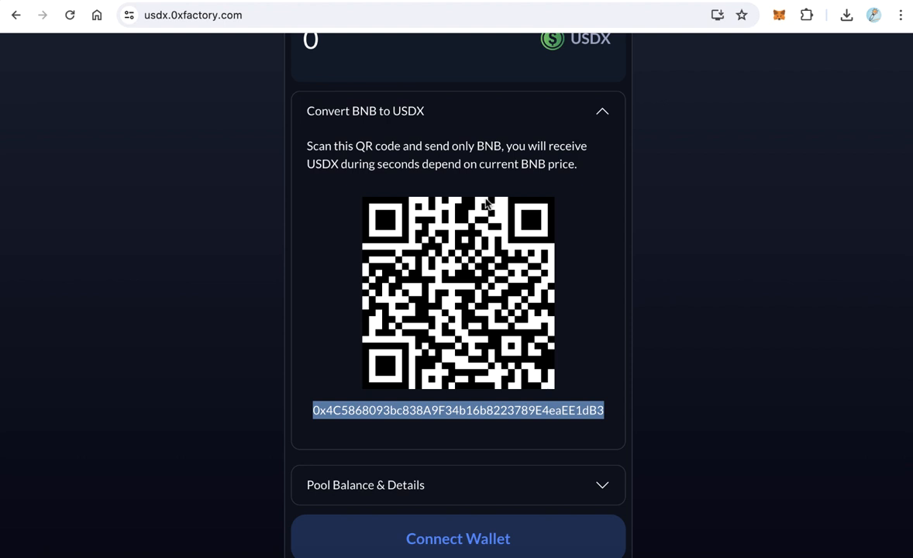
Step: Prepare a 0.007 BNB transfer to the converter address in MetaMask and proceed to its review
left_click(778, 16)
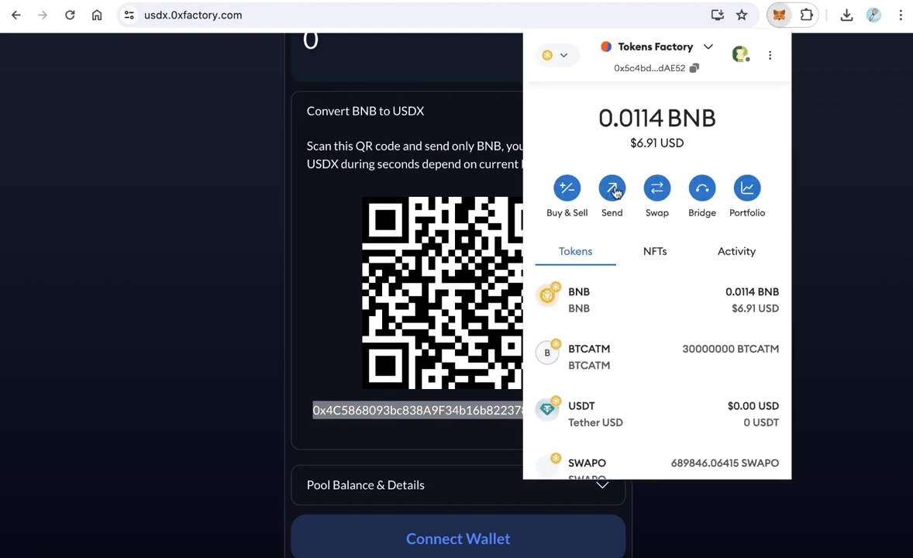
left_click(611, 189)
type("0.007")
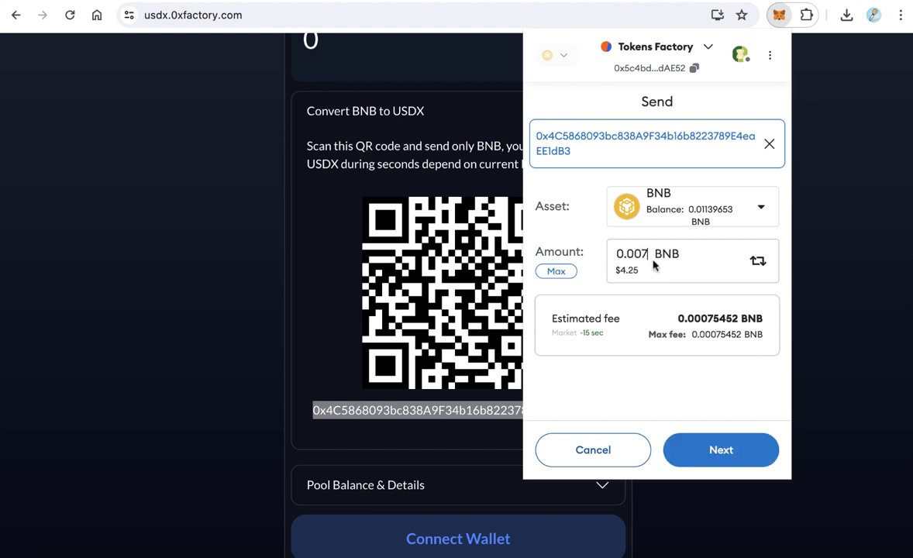
left_click(719, 450)
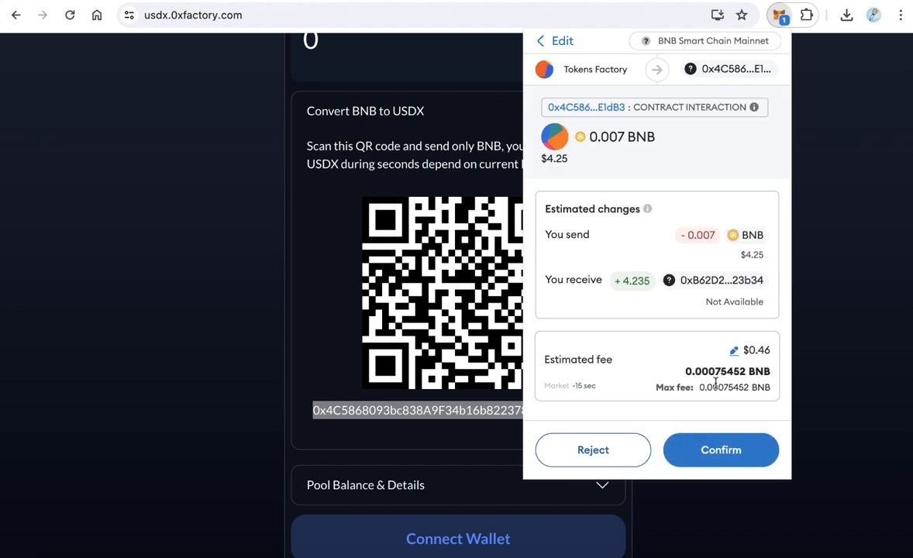
Step: Confirm the 0.007 BNB transfer to the converter address
left_click(721, 450)
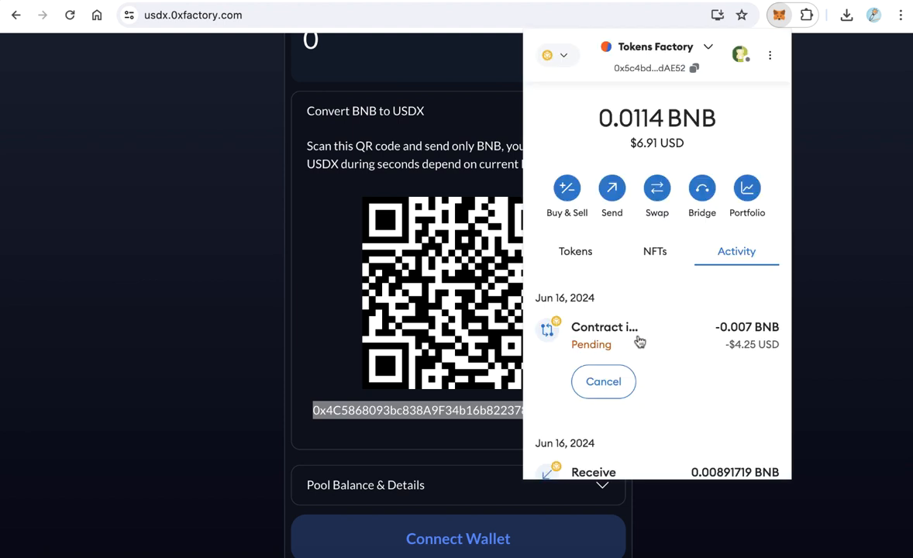
mouse_move(661, 353)
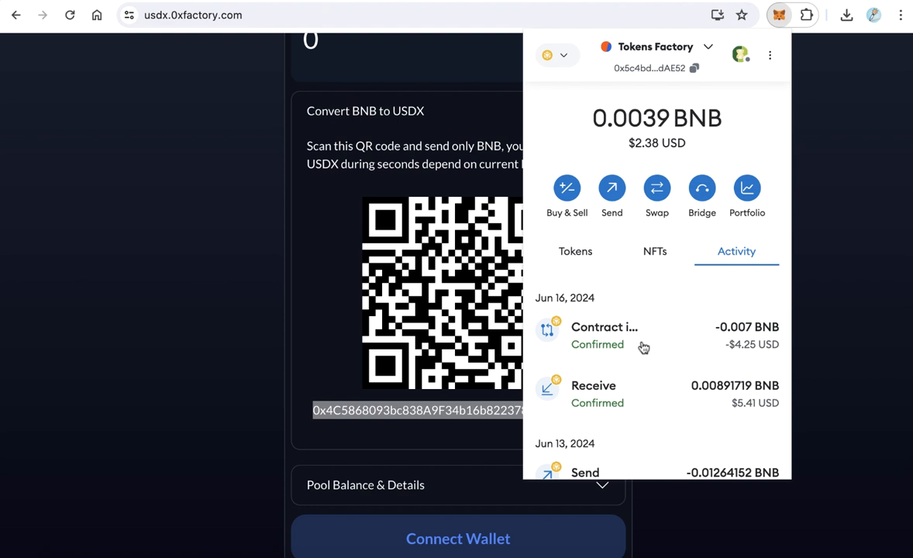
Step: View the token list showing the received 4.23477 USDX balance
left_click(575, 252)
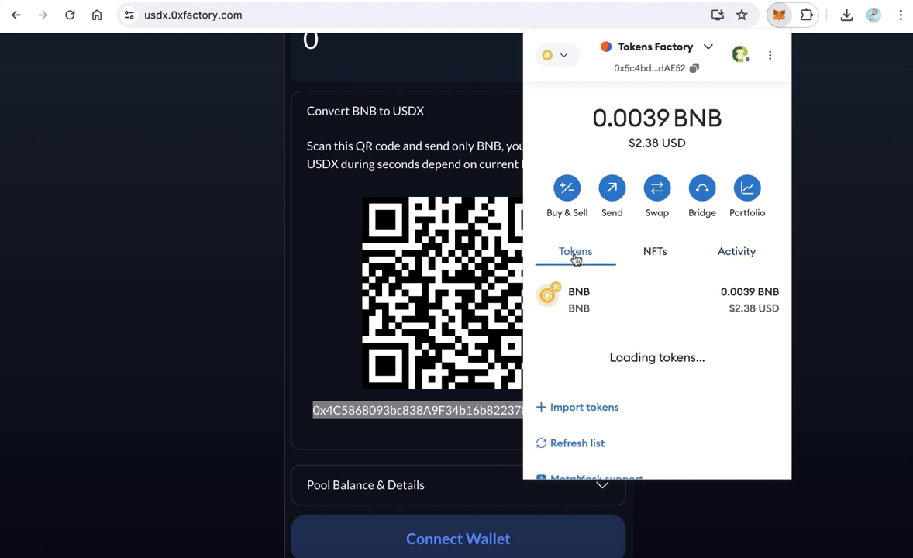
scroll("down", 3)
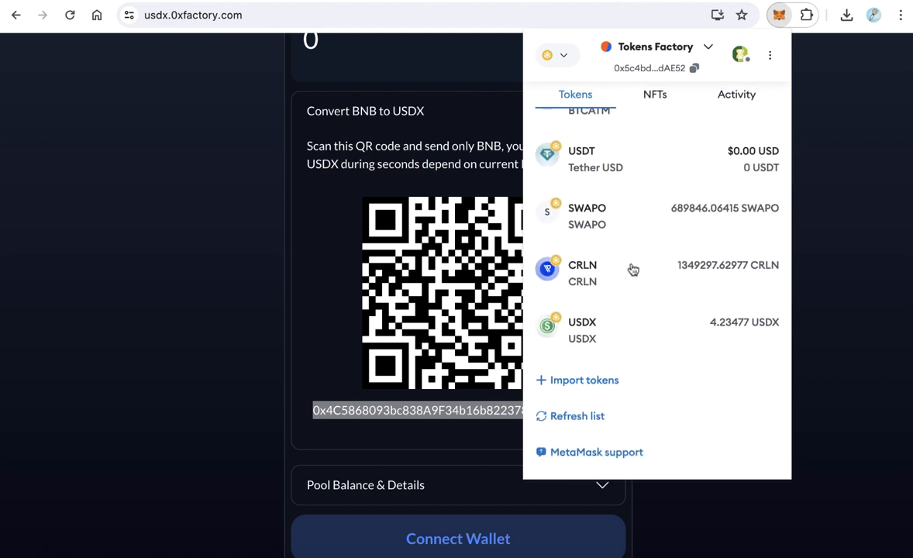
mouse_move(620, 347)
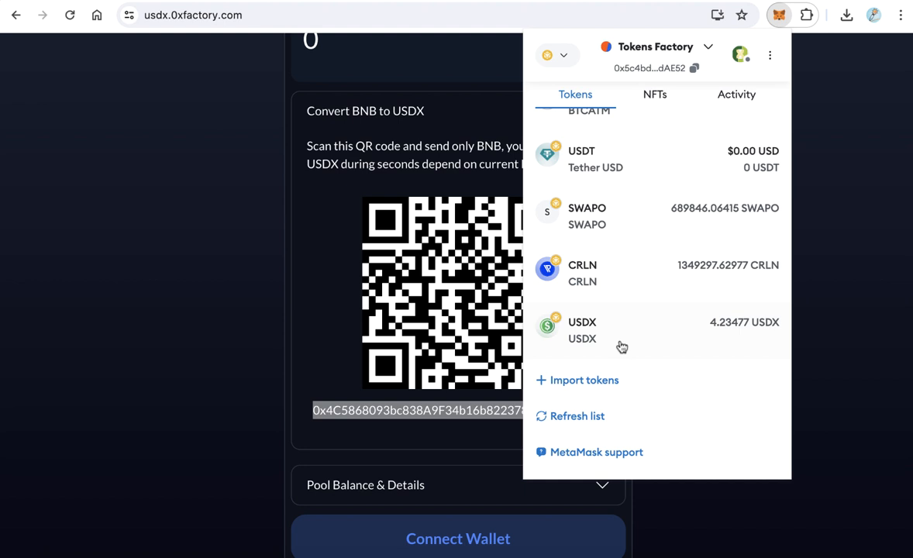
mouse_move(629, 344)
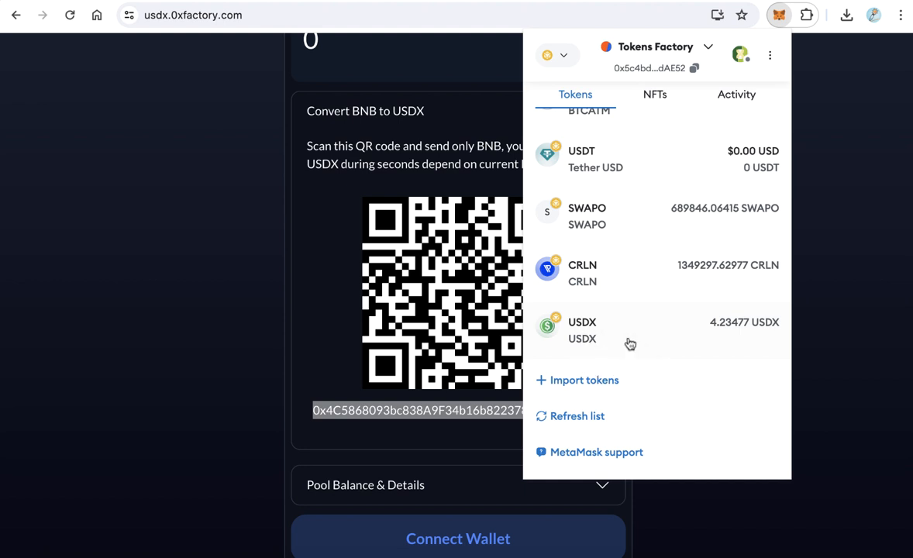
mouse_move(726, 335)
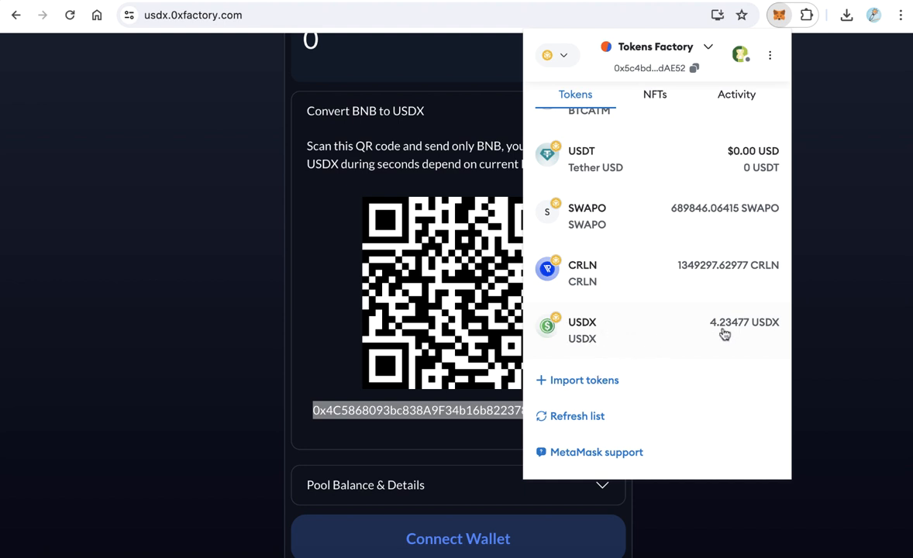
mouse_move(639, 343)
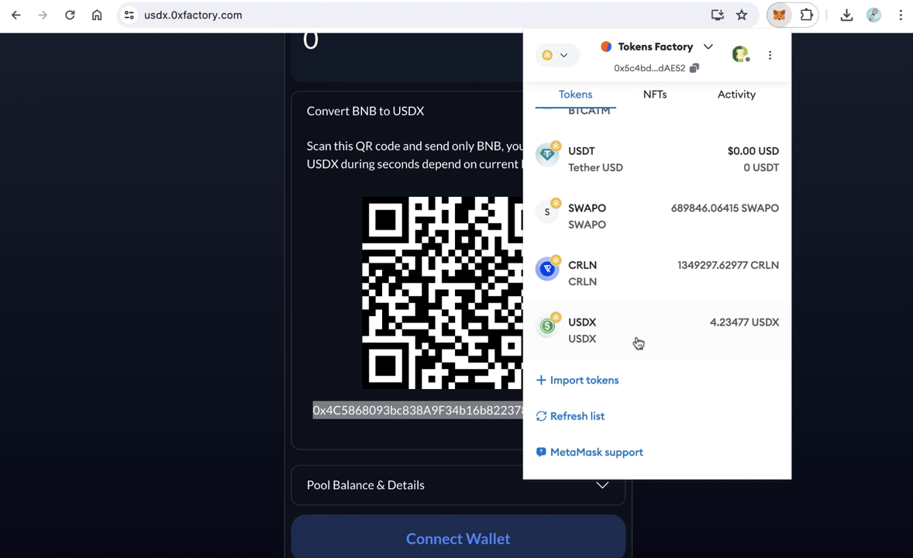
mouse_move(640, 358)
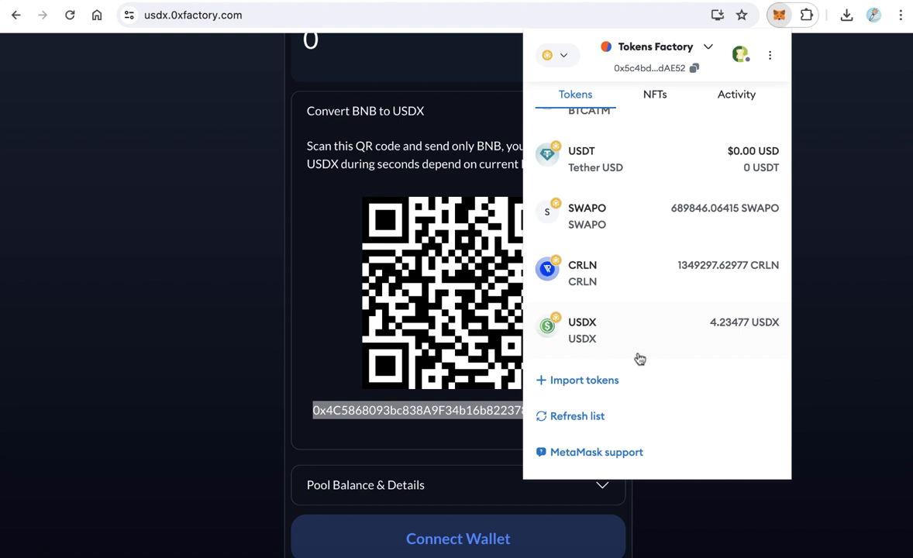
mouse_move(453, 324)
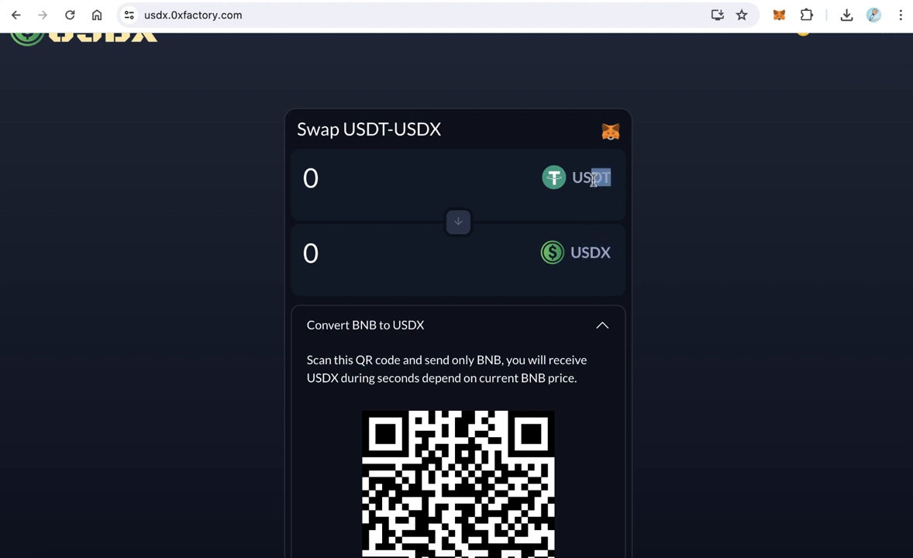
mouse_move(656, 194)
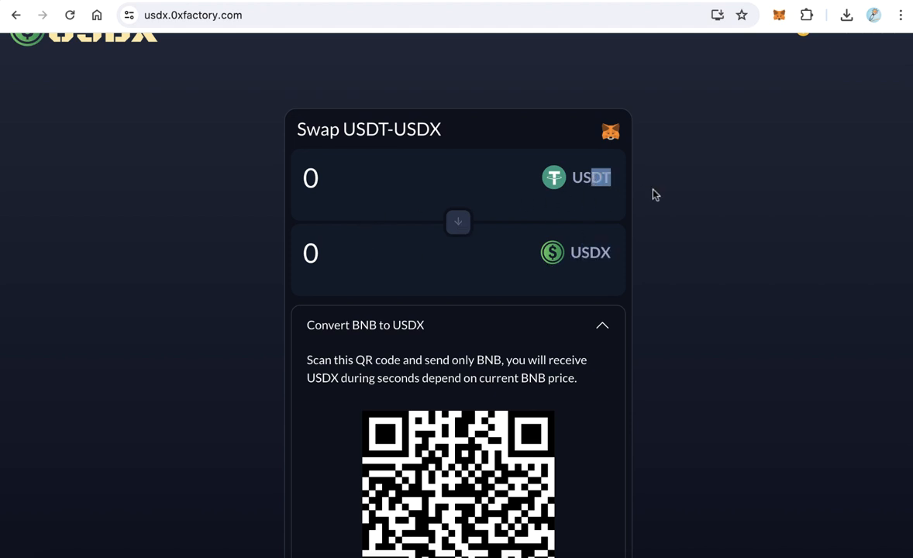